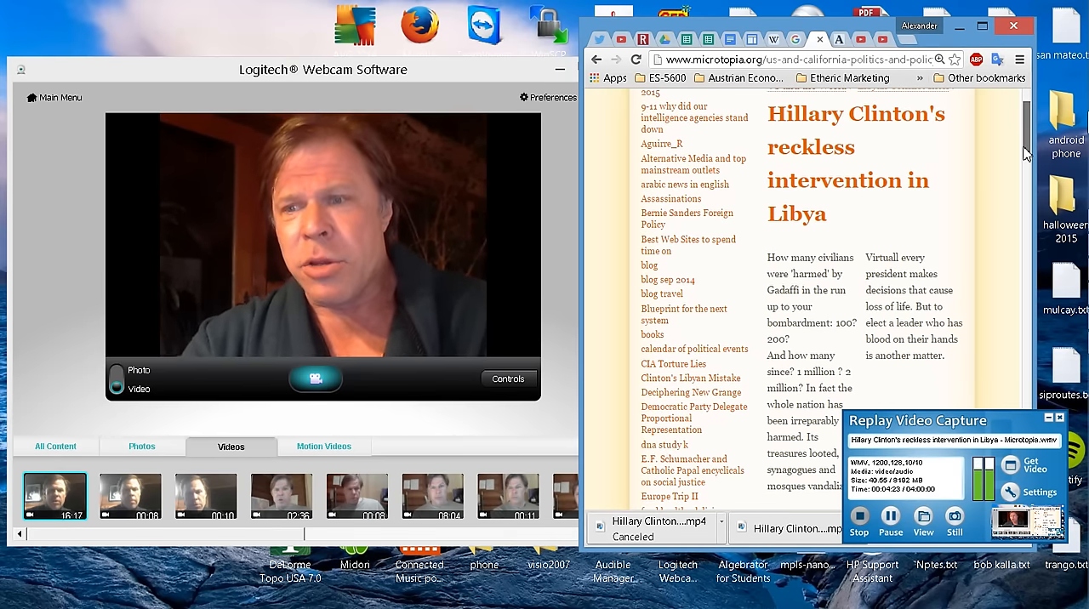
- Place the narrowed Chrome window beside the webcam preview, with the Libya article at its title
scroll(down, 3)
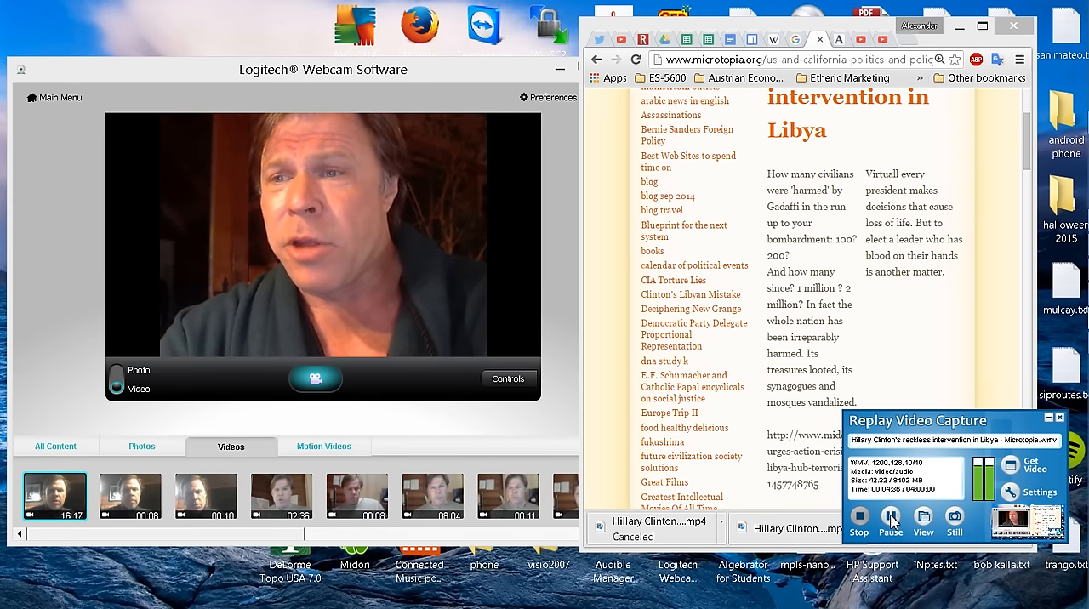
click(892, 523)
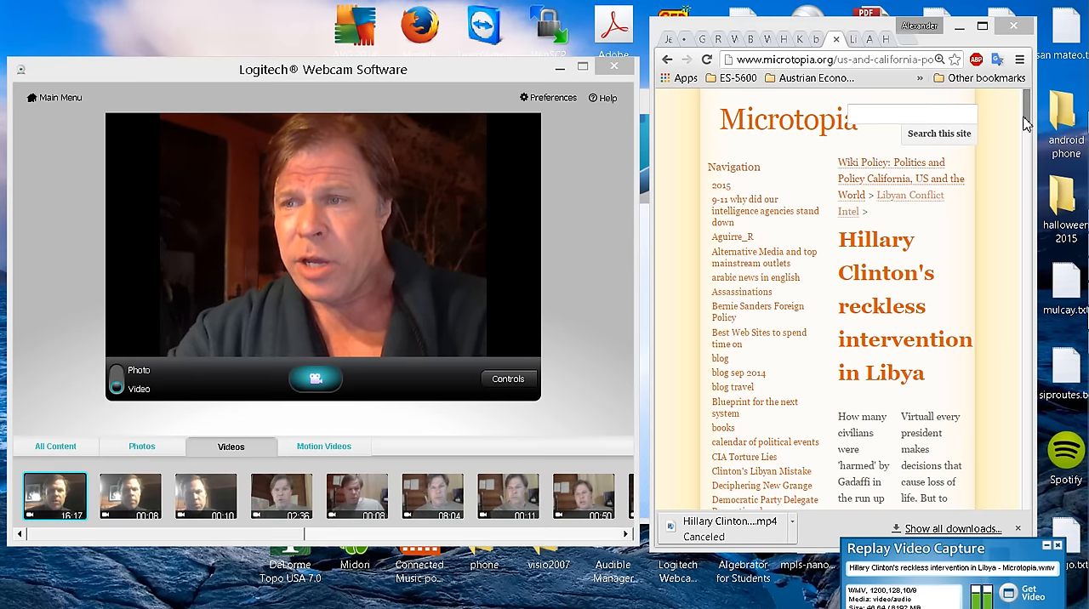
- Dismiss the Applian Director launcher and leave the article at its Timeline section
scroll(down, 3)
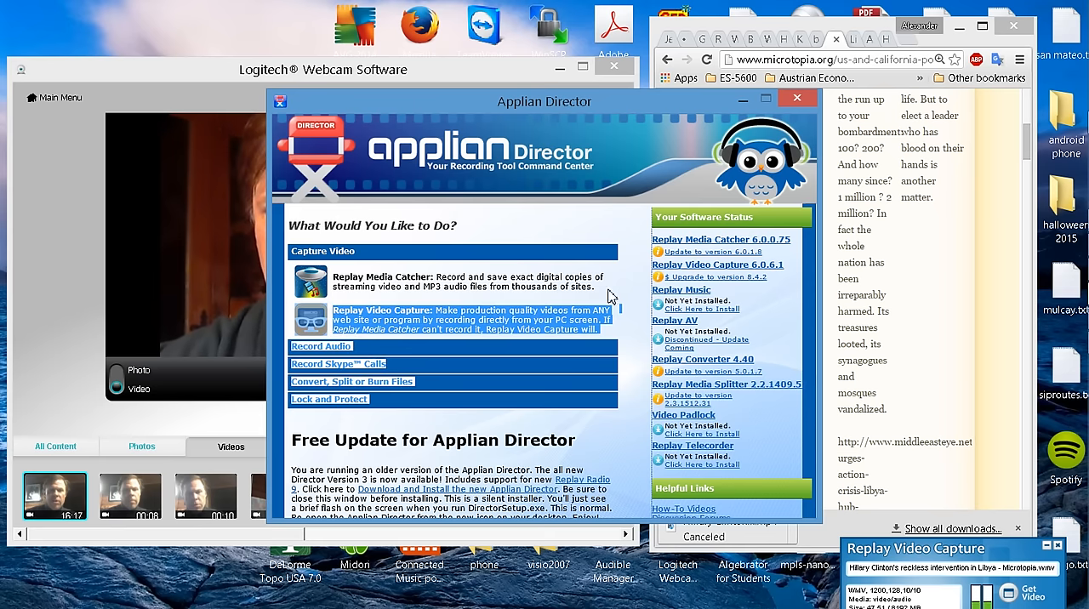
click(797, 99)
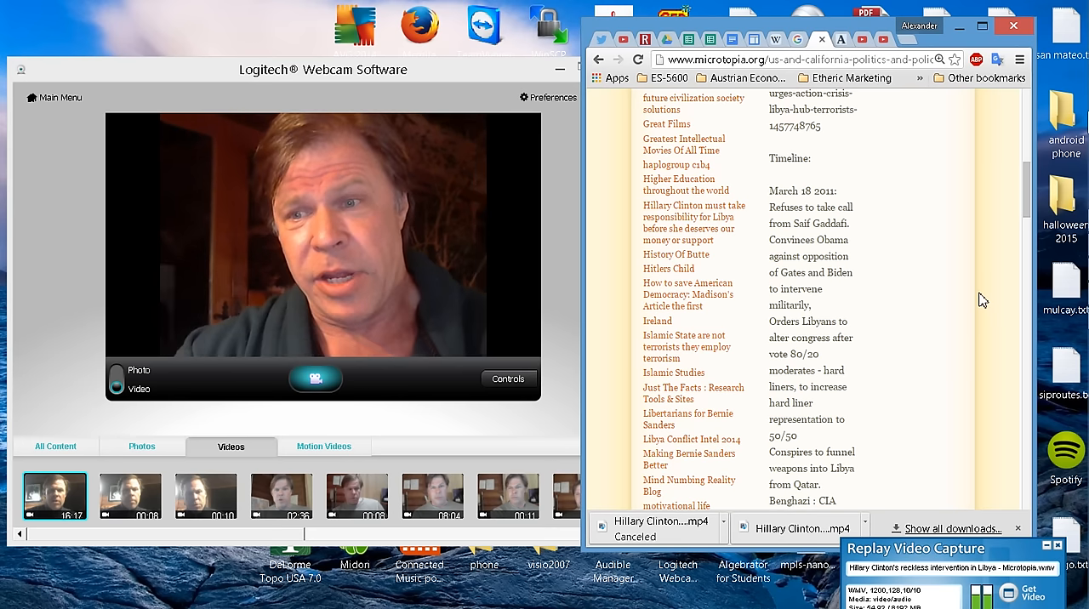
- Scroll the Timeline down to the March 18 2011 entries
scroll(down, 3)
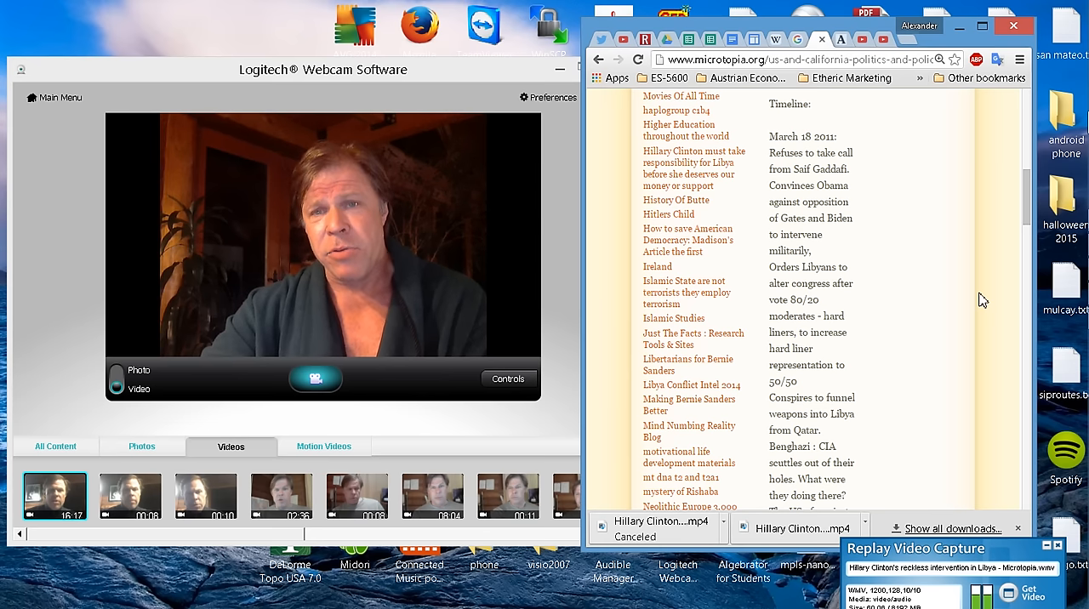
scroll(down, 3)
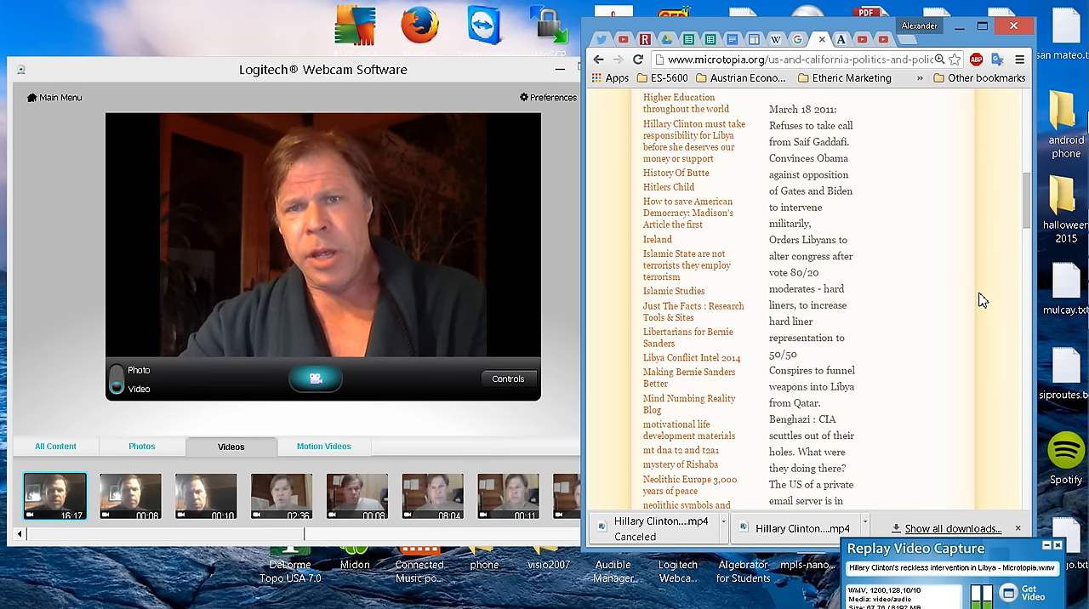
- Scroll down to the private email server and aerial attack accusation paragraphs
scroll(down, 3)
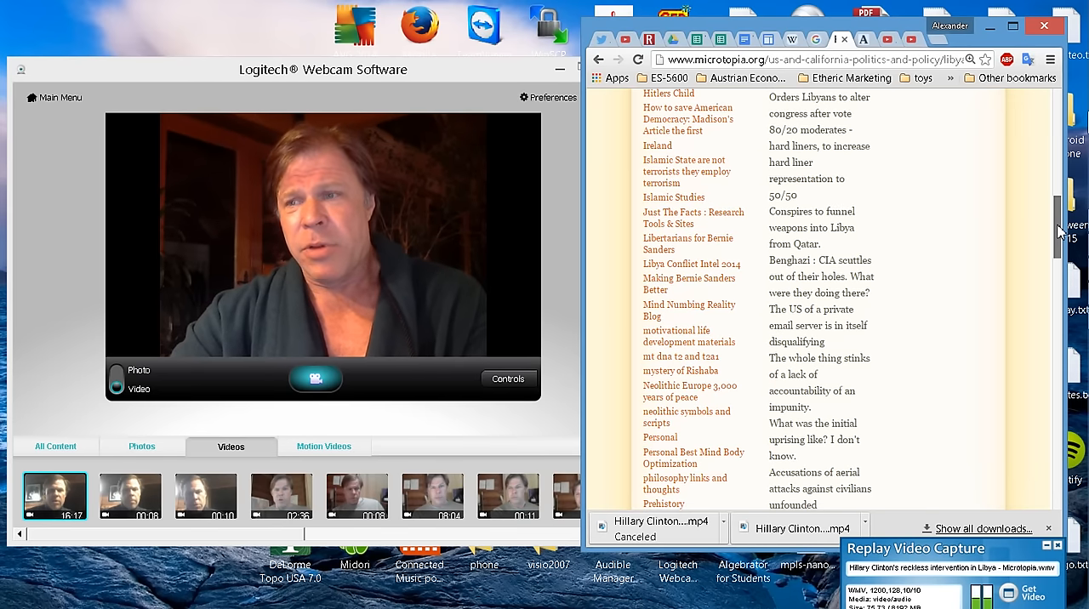
- Scroll down to the arrest warrants and International Criminal Court passages
scroll(down, 3)
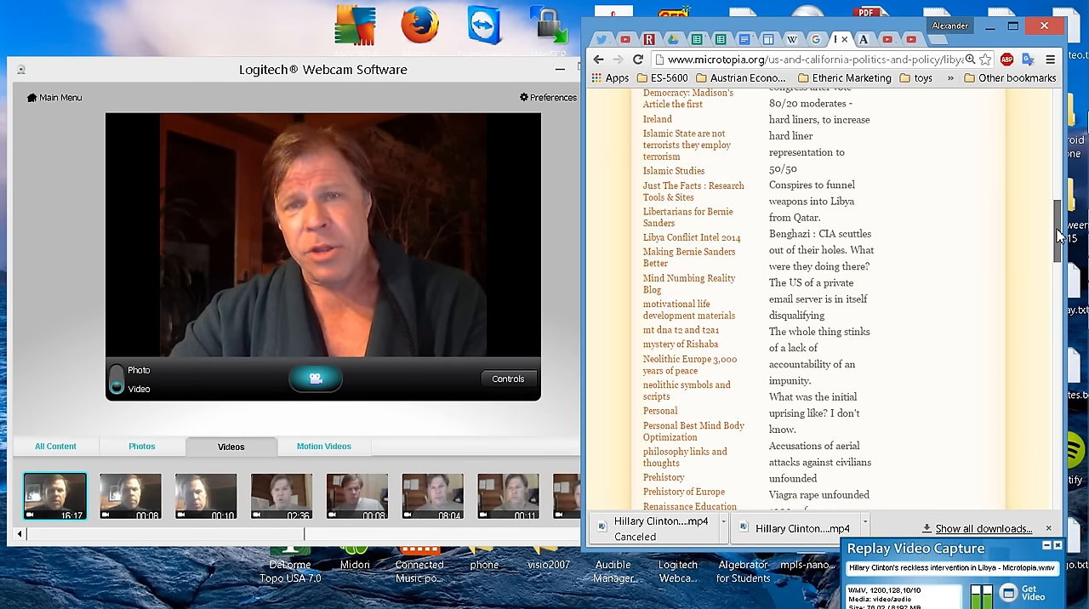
scroll(down, 3)
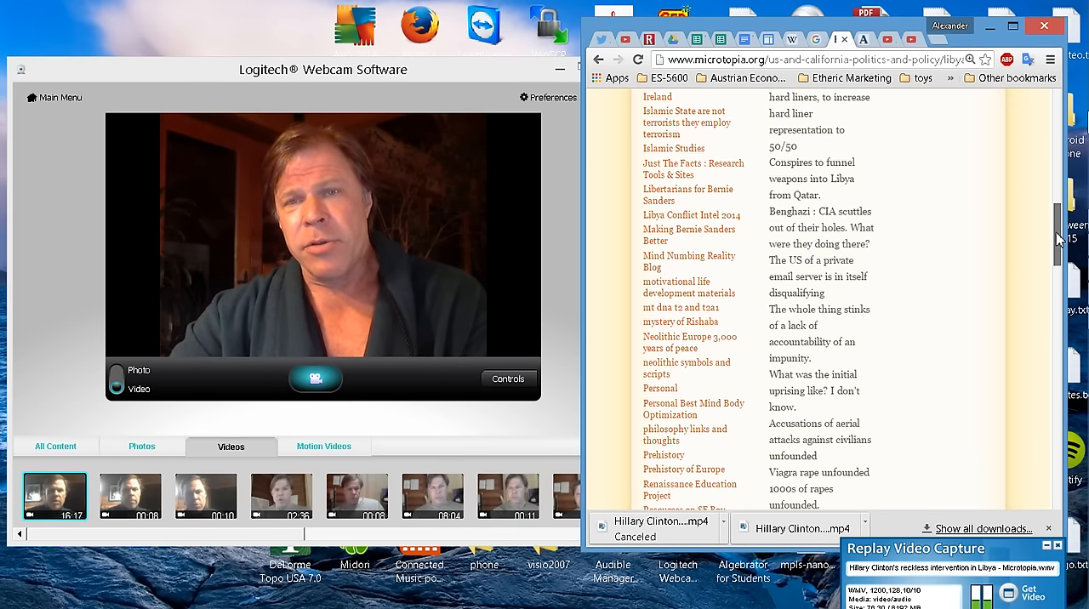
scroll(down, 3)
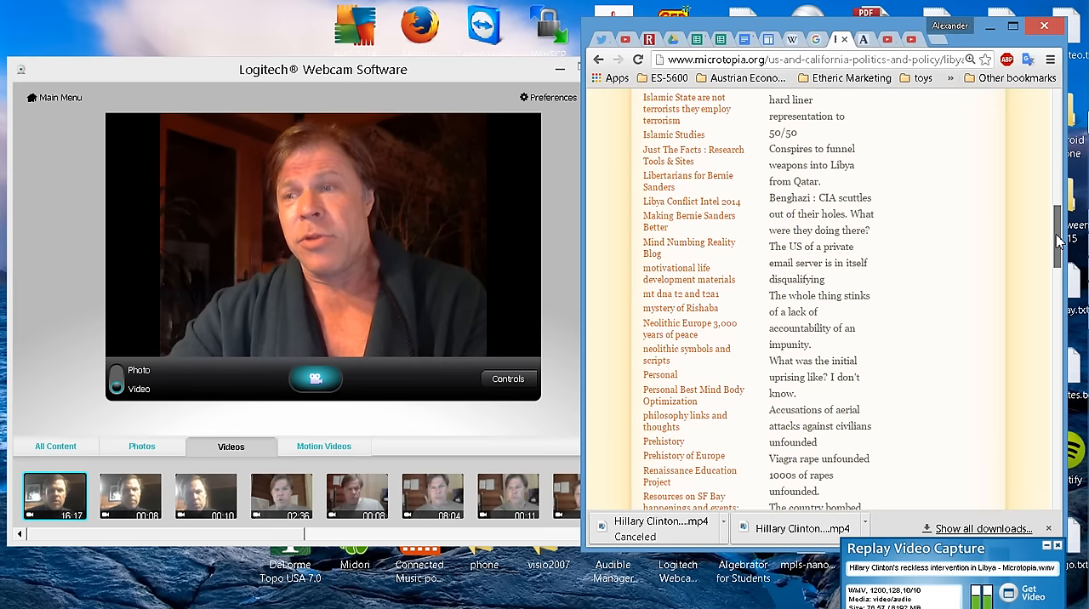
scroll(down, 3)
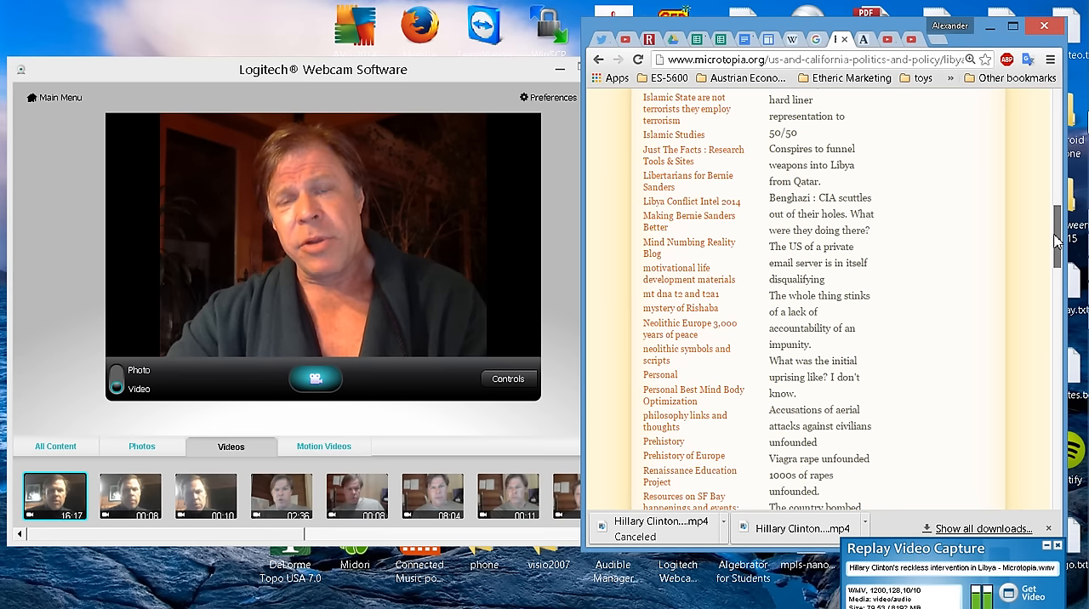
scroll(down, 3)
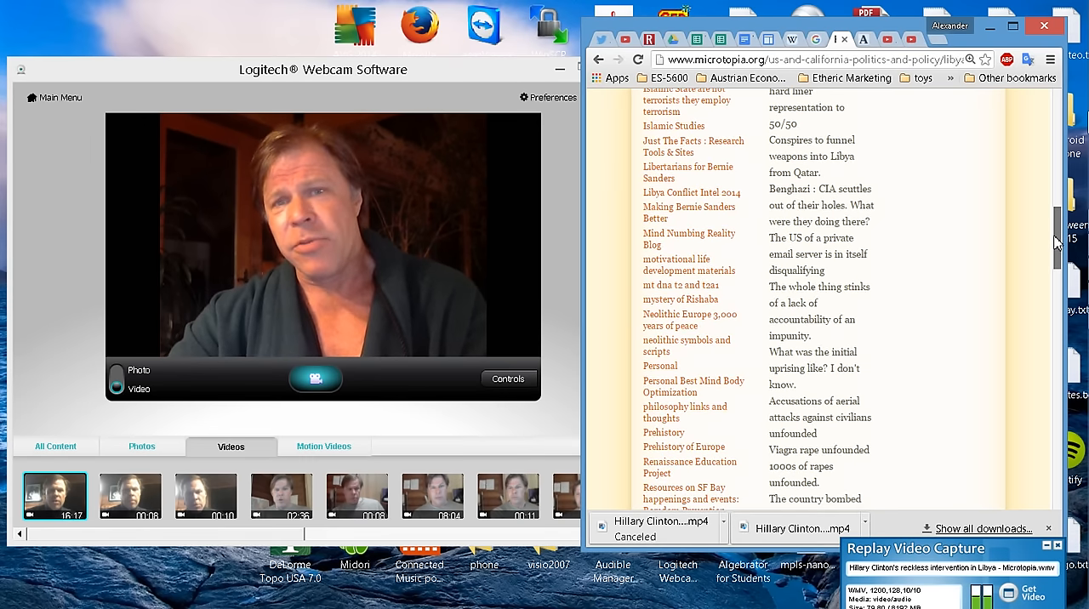
scroll(down, 3)
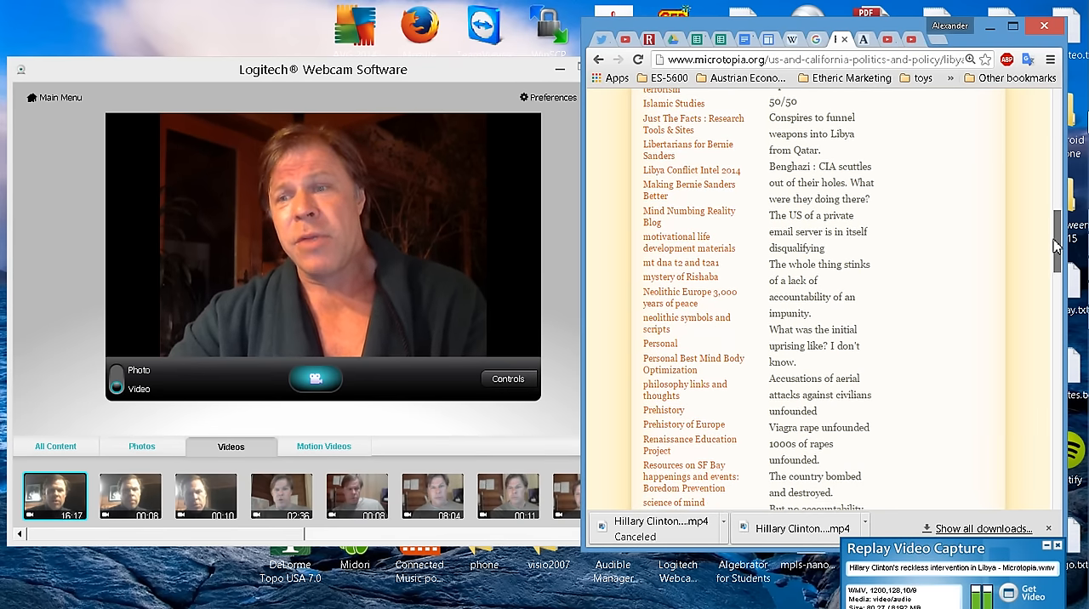
scroll(down, 3)
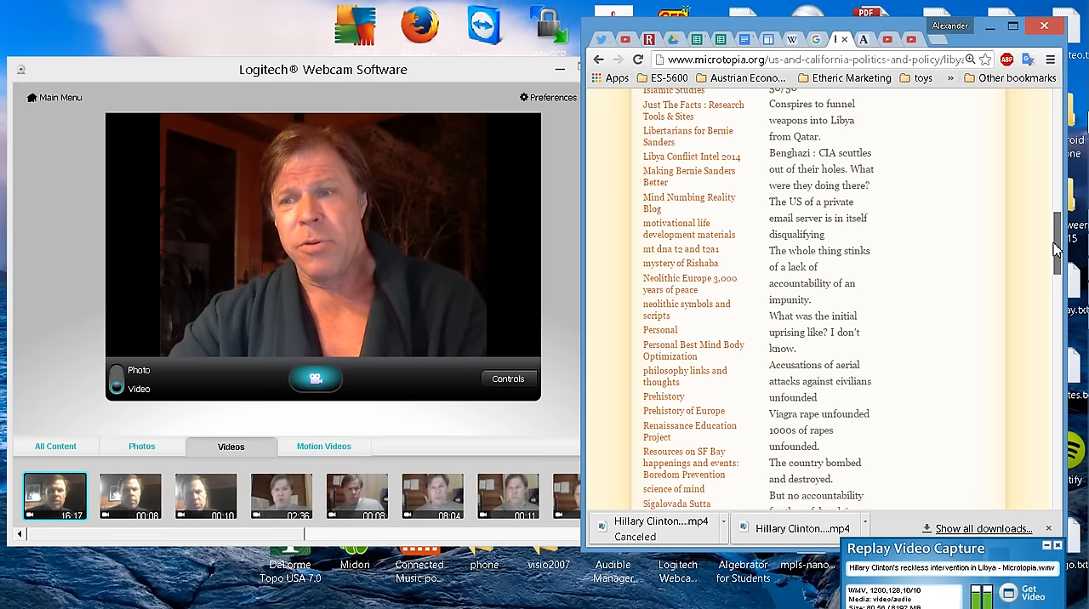
scroll(down, 3)
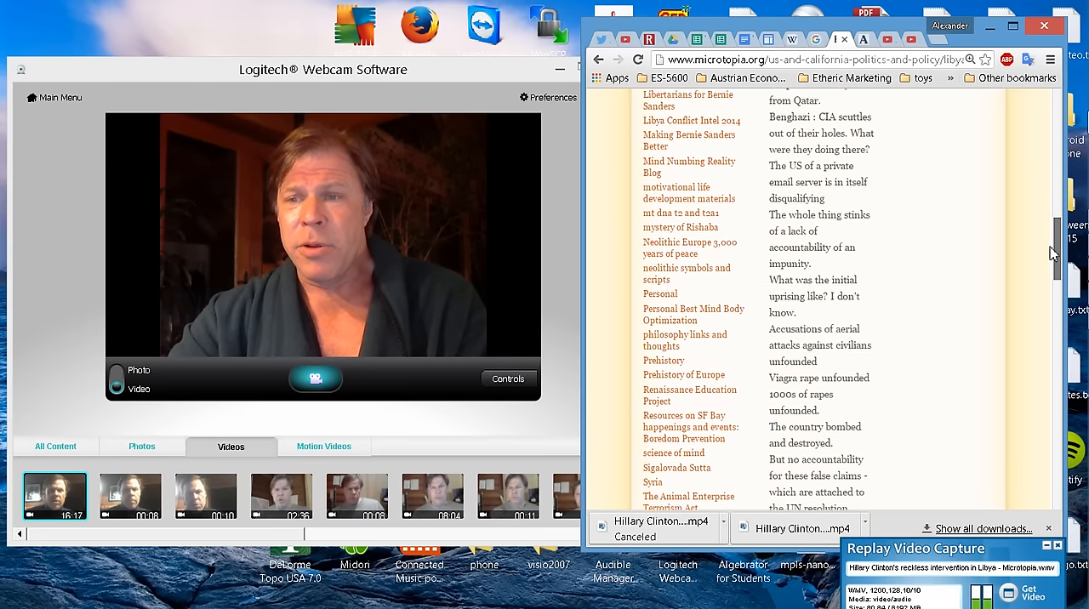
scroll(down, 3)
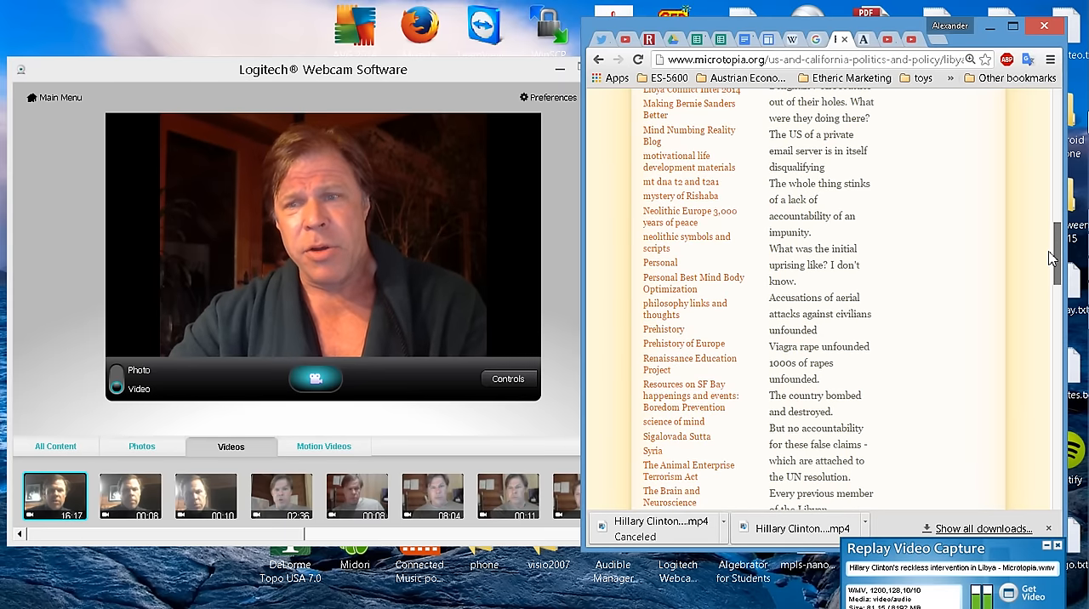
scroll(down, 3)
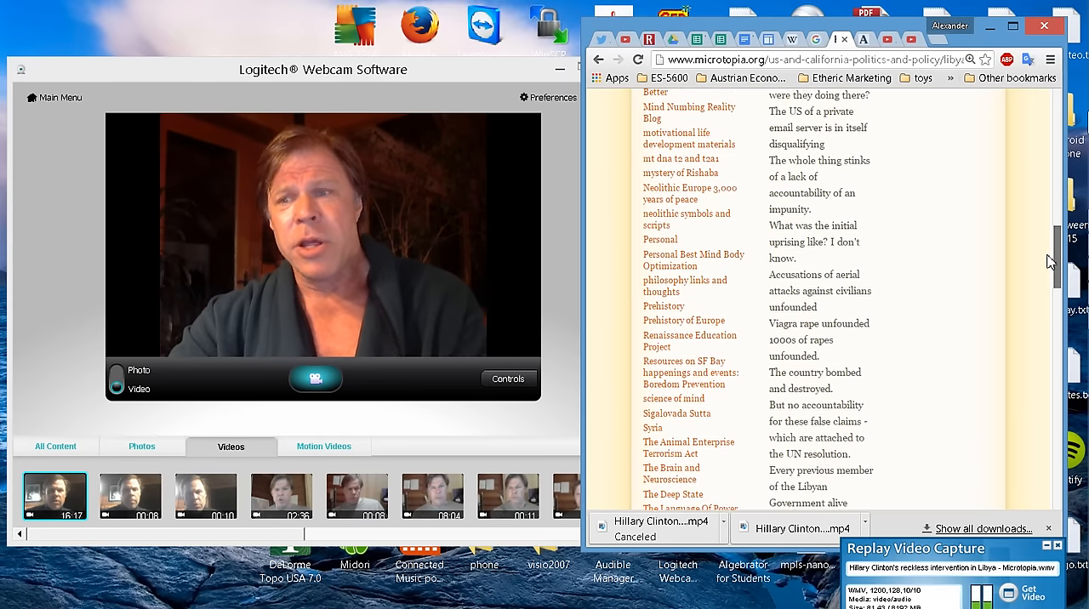
scroll(down, 3)
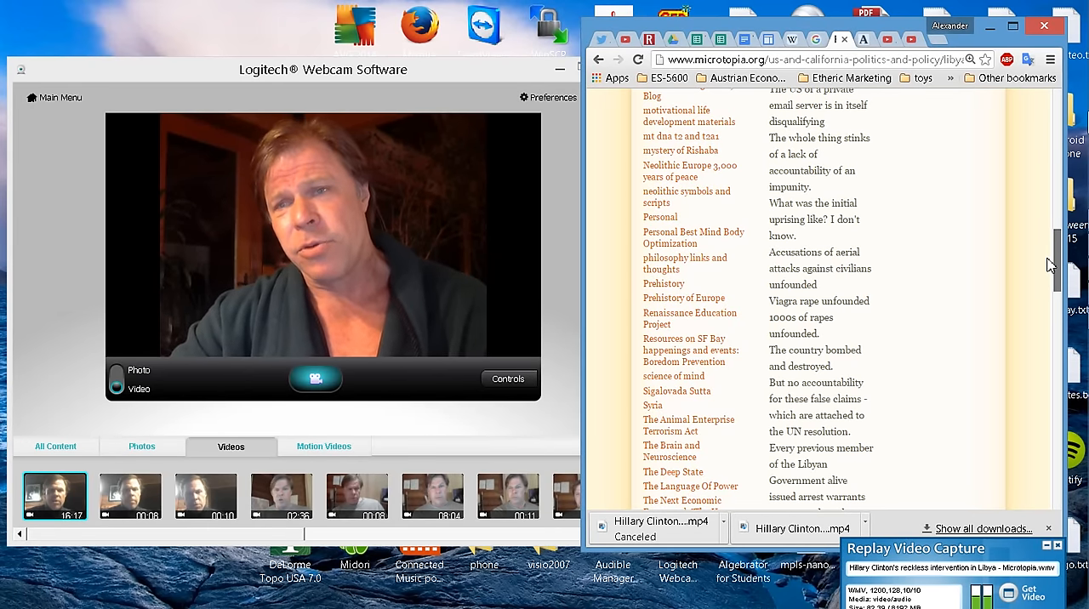
scroll(down, 3)
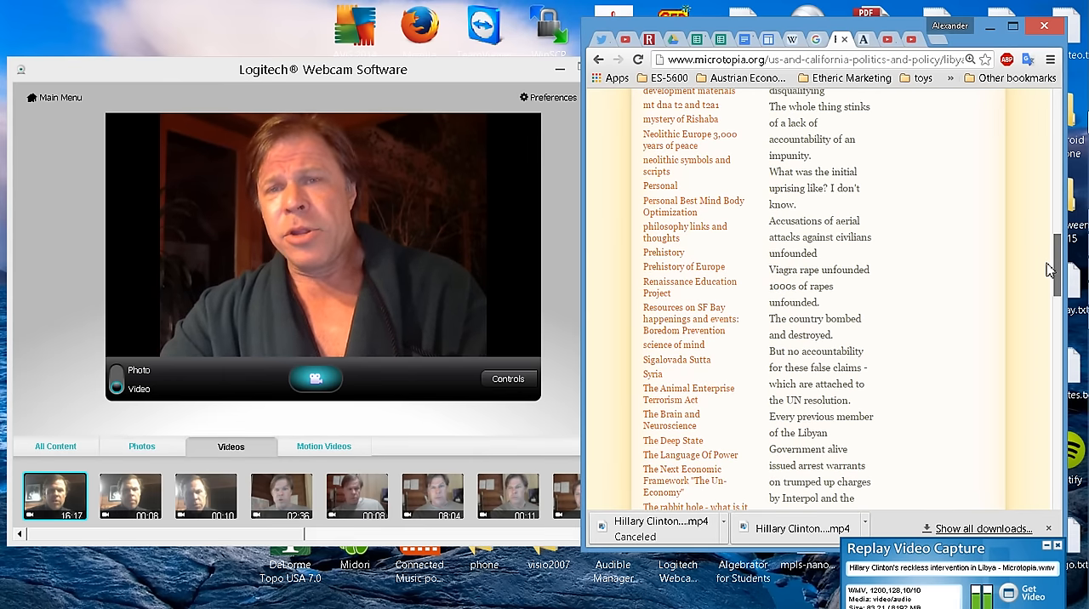
scroll(down, 3)
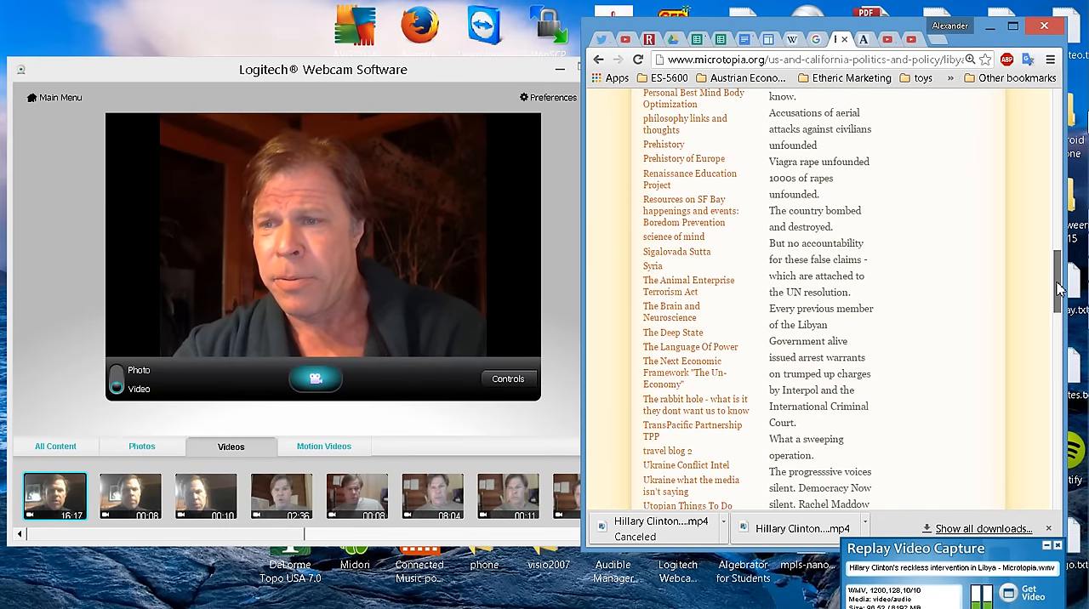
scroll(down, 3)
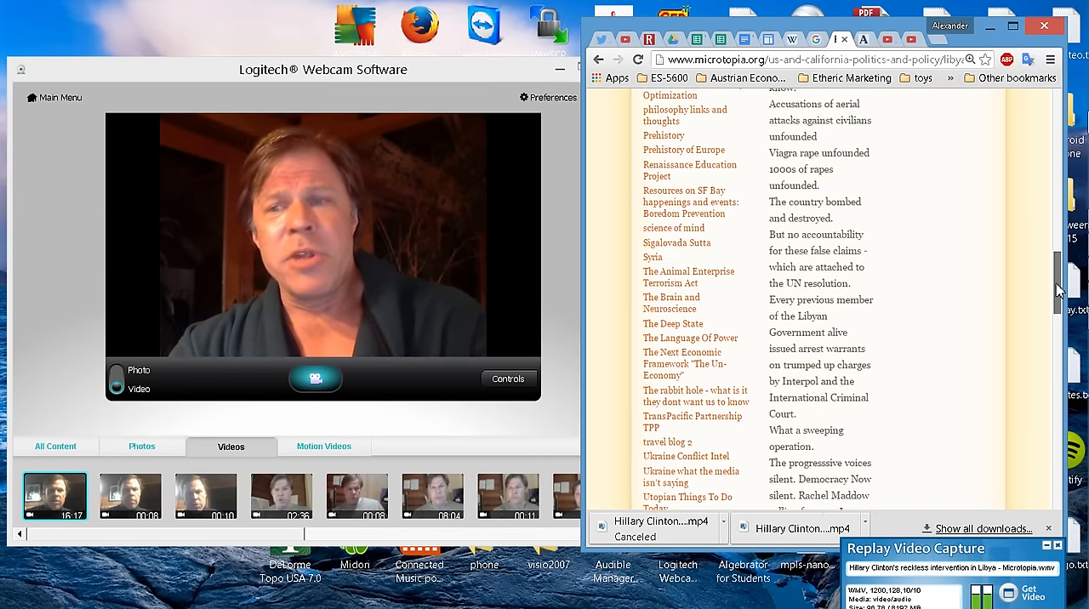
scroll(down, 3)
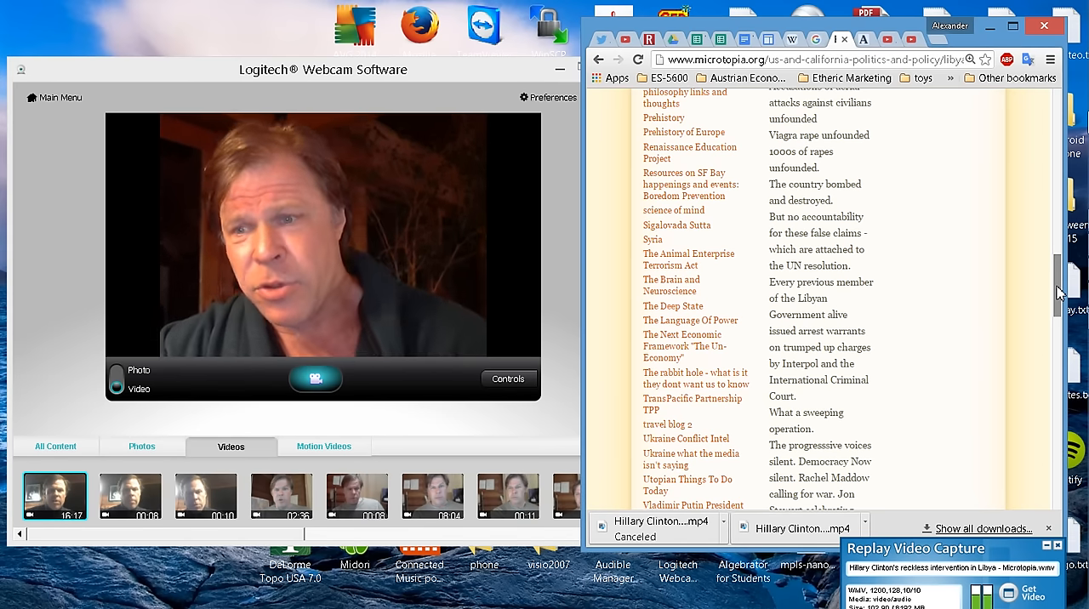
- Scroll down to the Gaddafi's hometown, unaccountable prisons and false atrocity claims passages
scroll(down, 3)
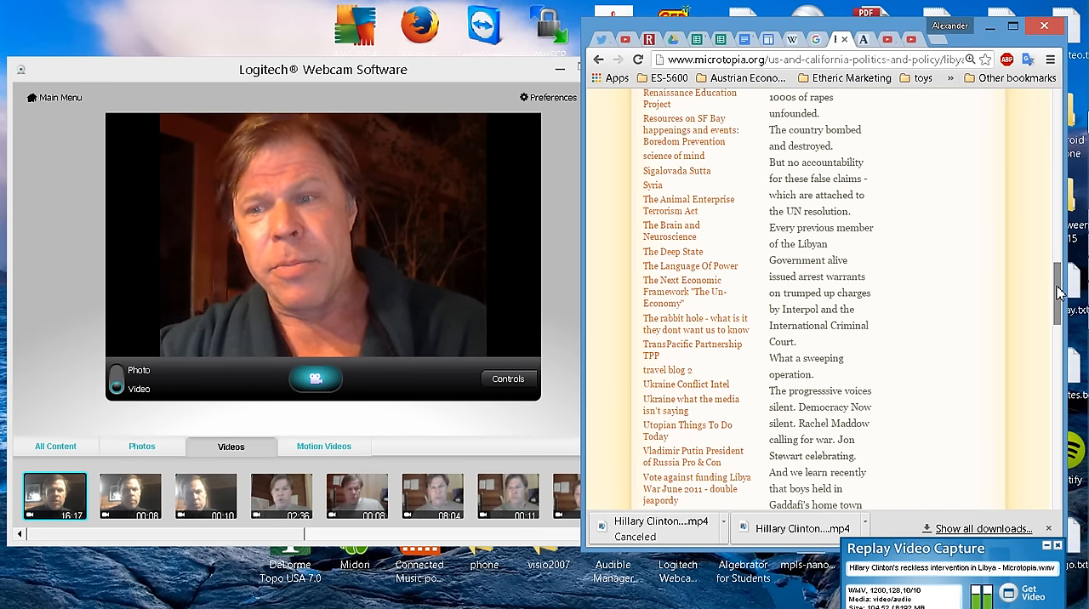
scroll(down, 3)
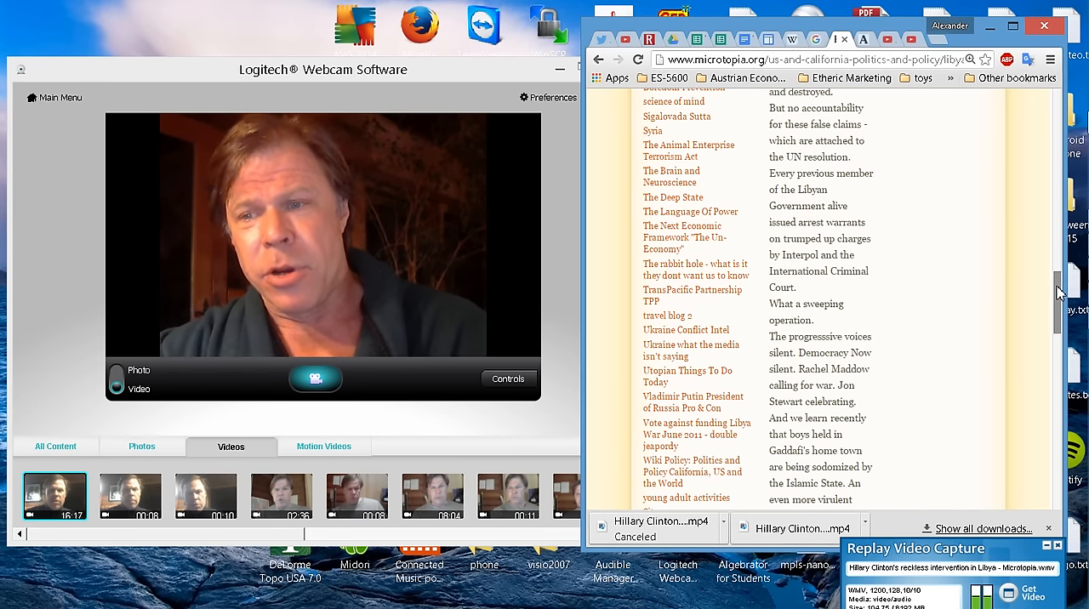
scroll(down, 3)
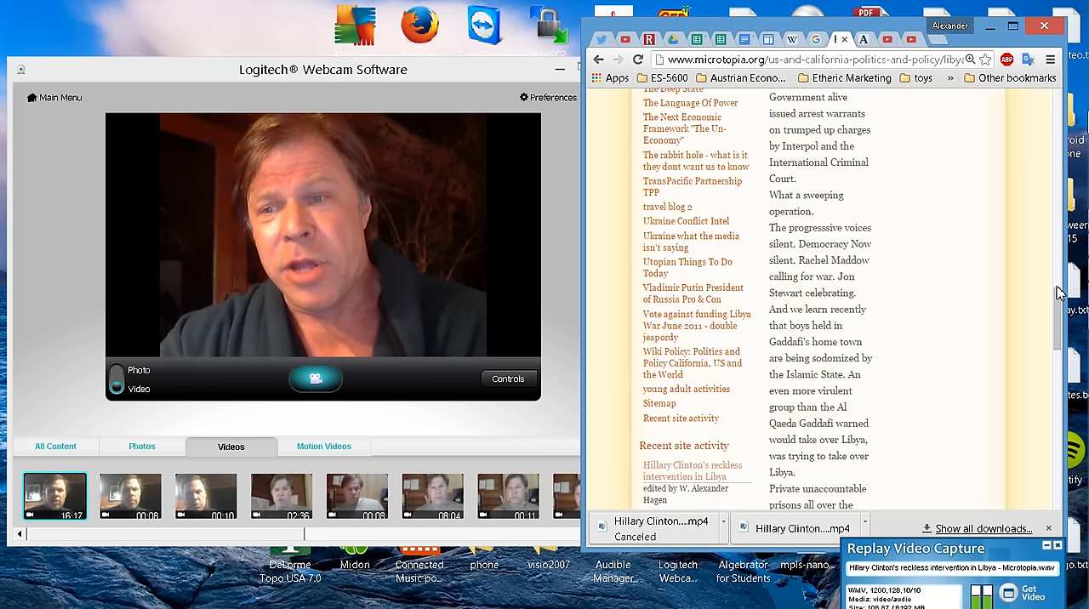
scroll(down, 3)
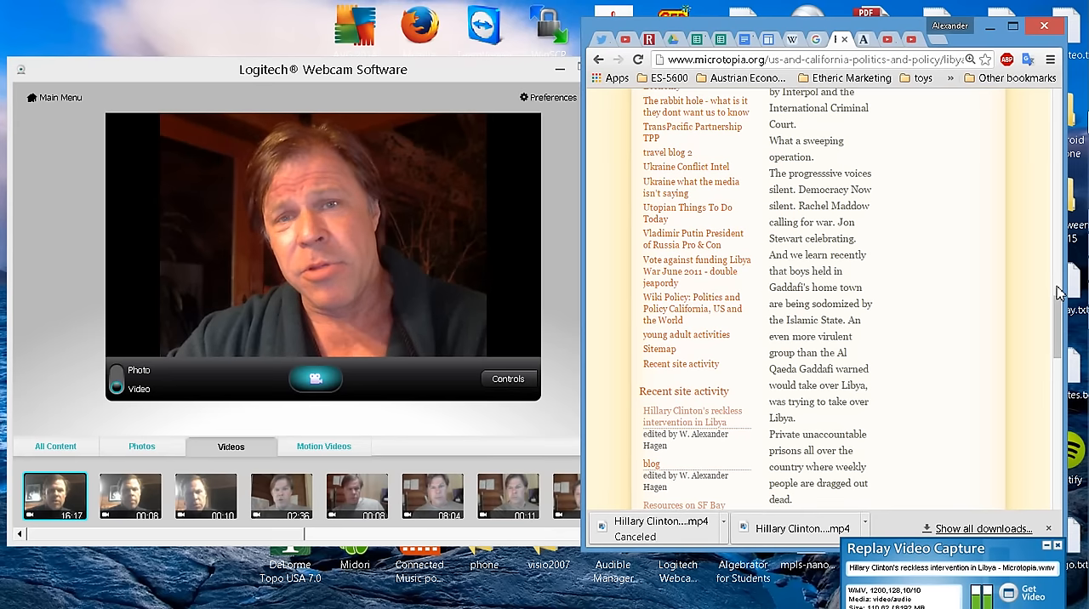
scroll(down, 3)
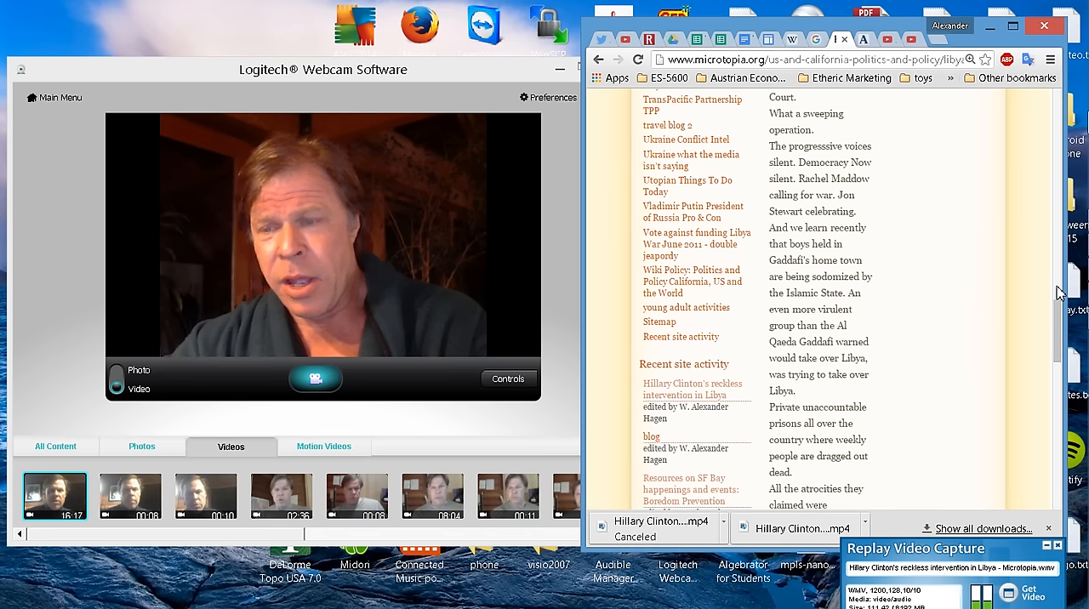
scroll(down, 3)
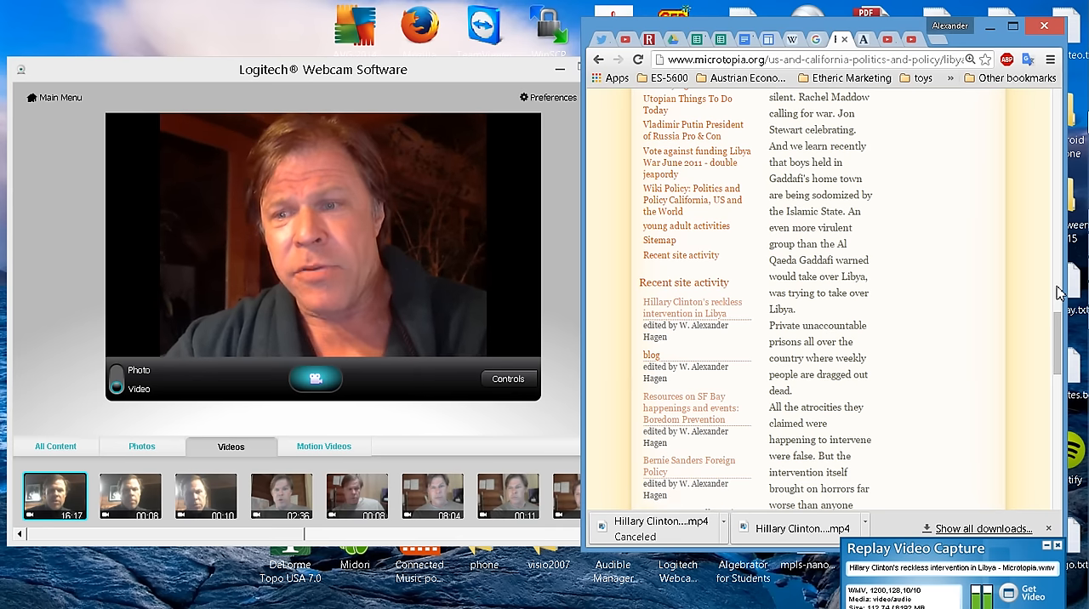
scroll(down, 3)
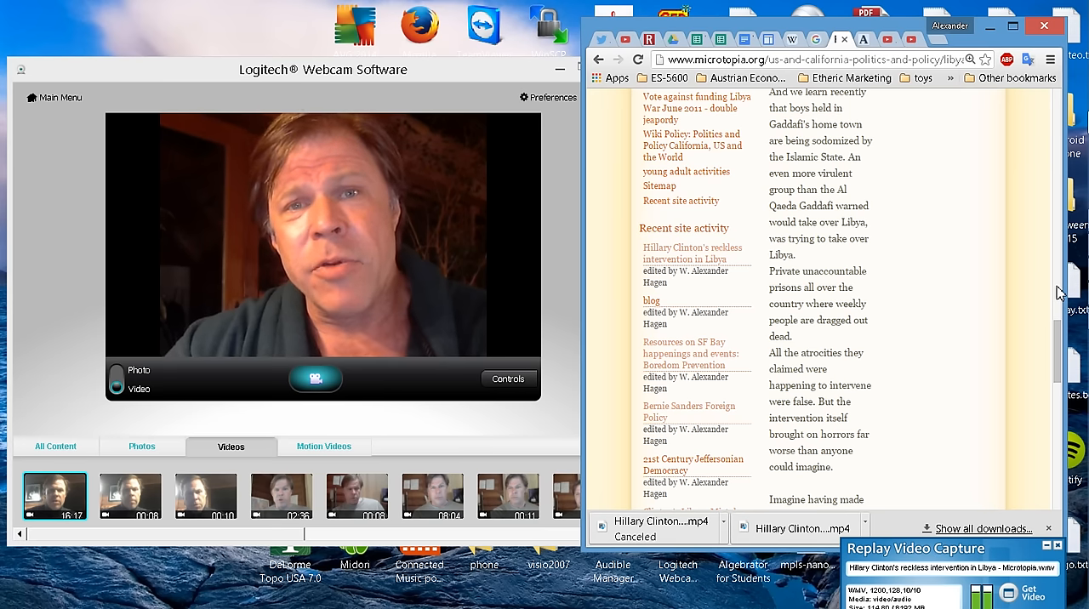
- Scroll down to the Dennis Kucinich warning and Lockerbie case revelations
scroll(down, 3)
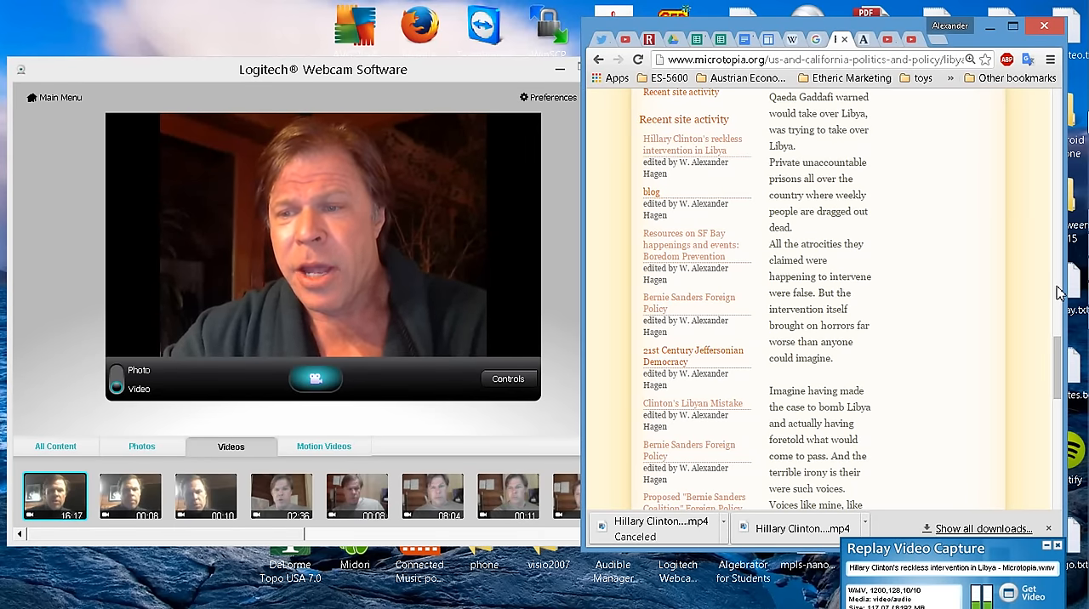
scroll(down, 3)
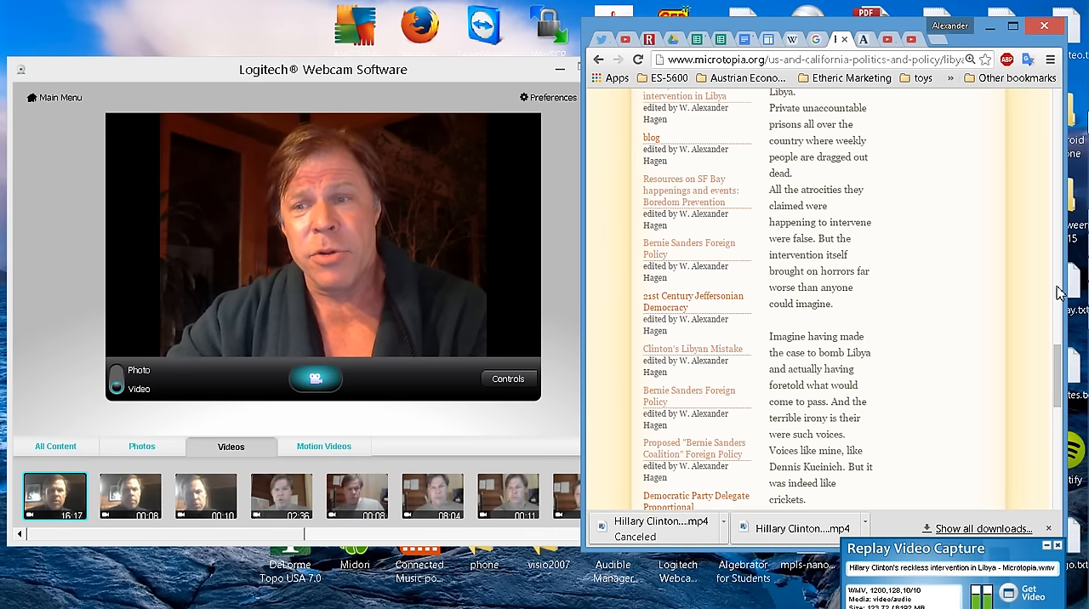
scroll(down, 3)
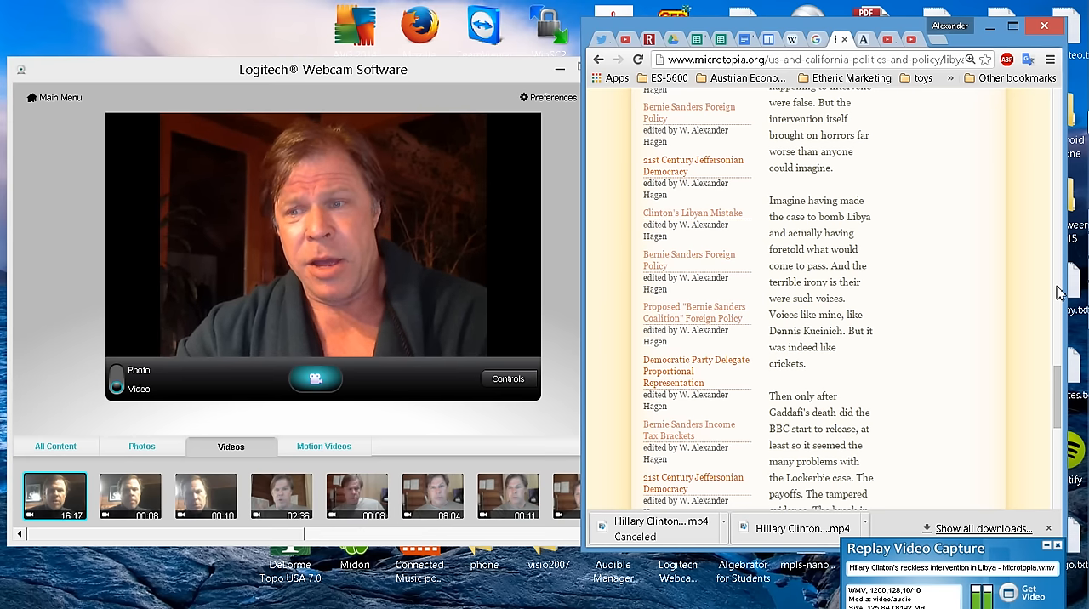
- Scroll to the article's end, showing the emails link, Democracy Now reference and Comments section
scroll(down, 3)
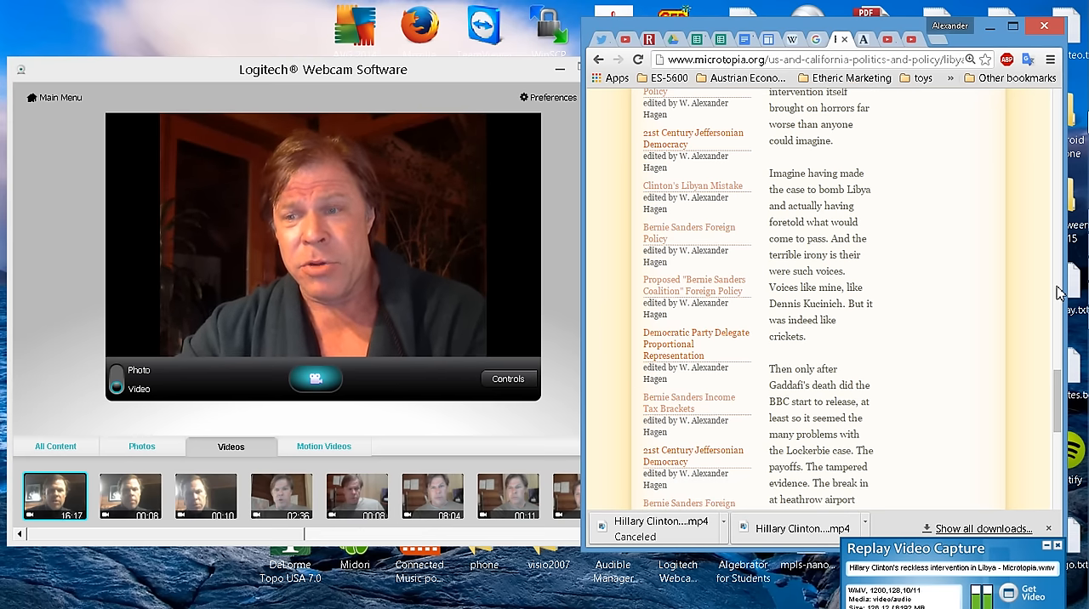
scroll(down, 3)
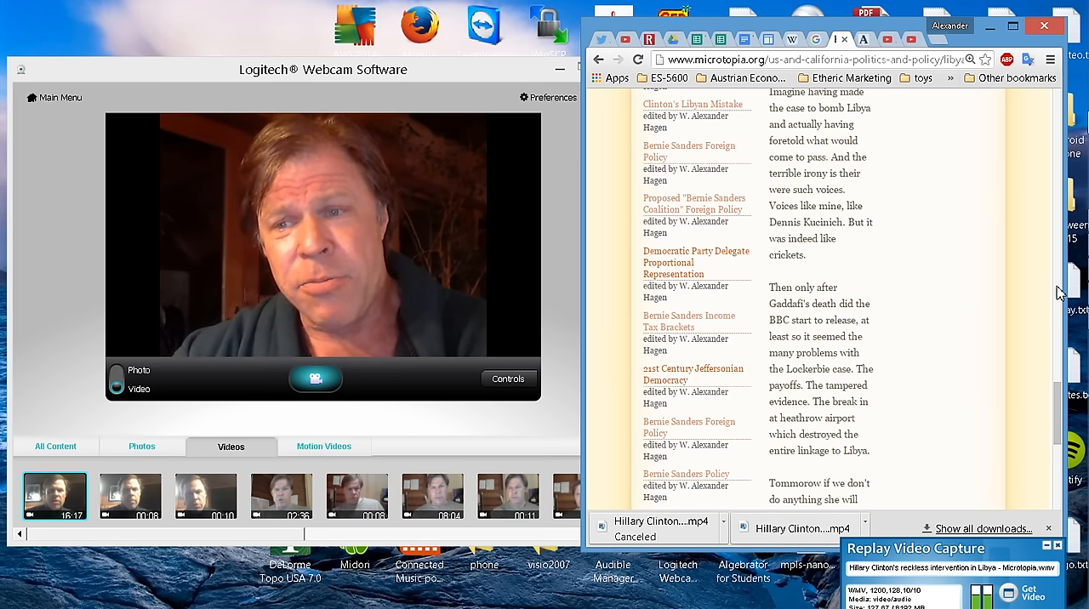
scroll(down, 3)
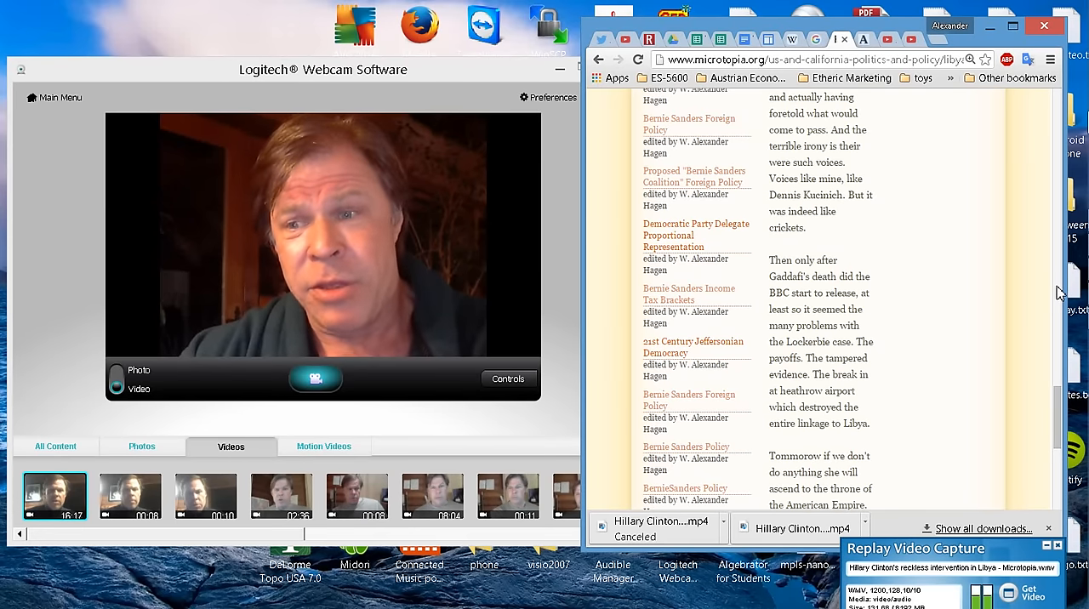
scroll(down, 3)
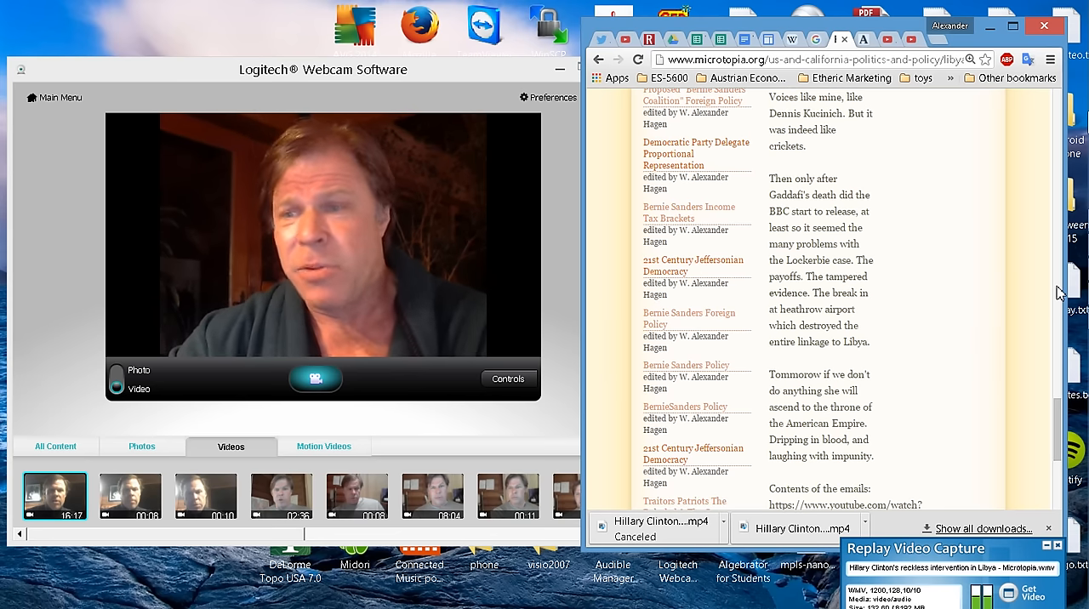
scroll(down, 3)
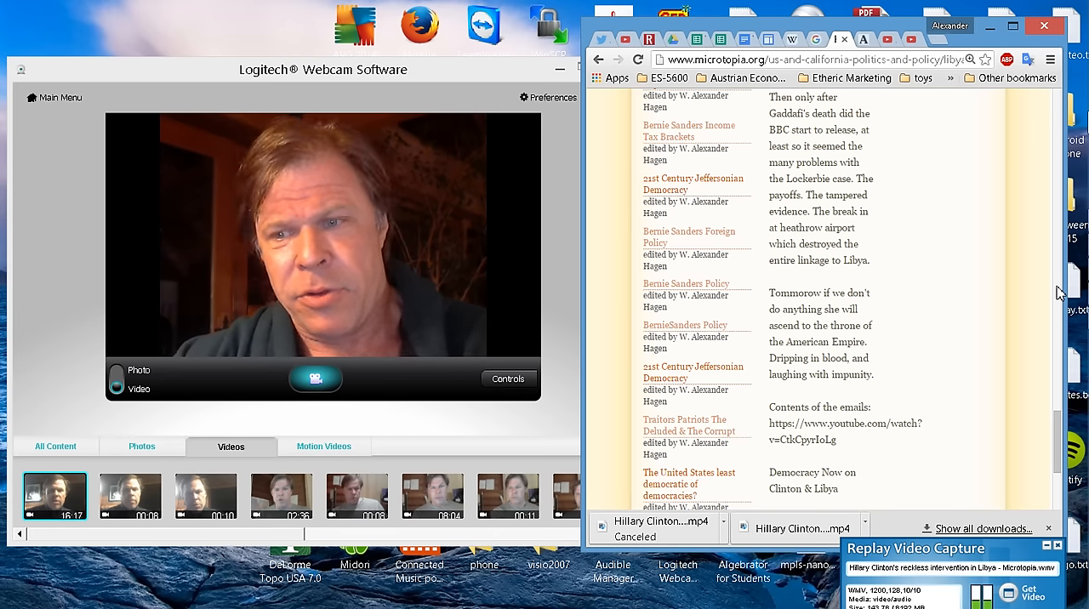
scroll(down, 3)
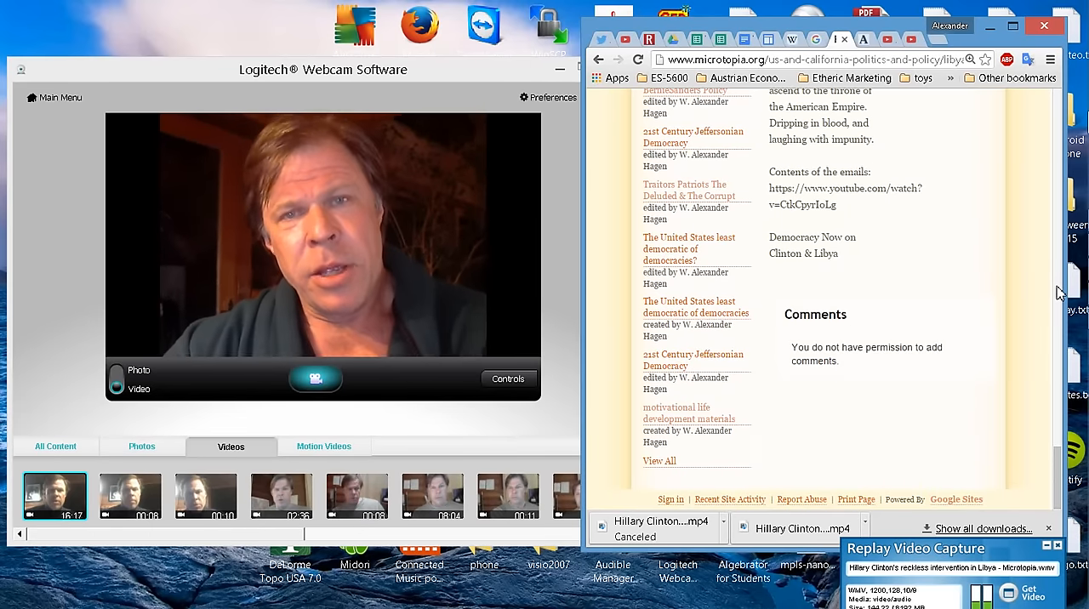